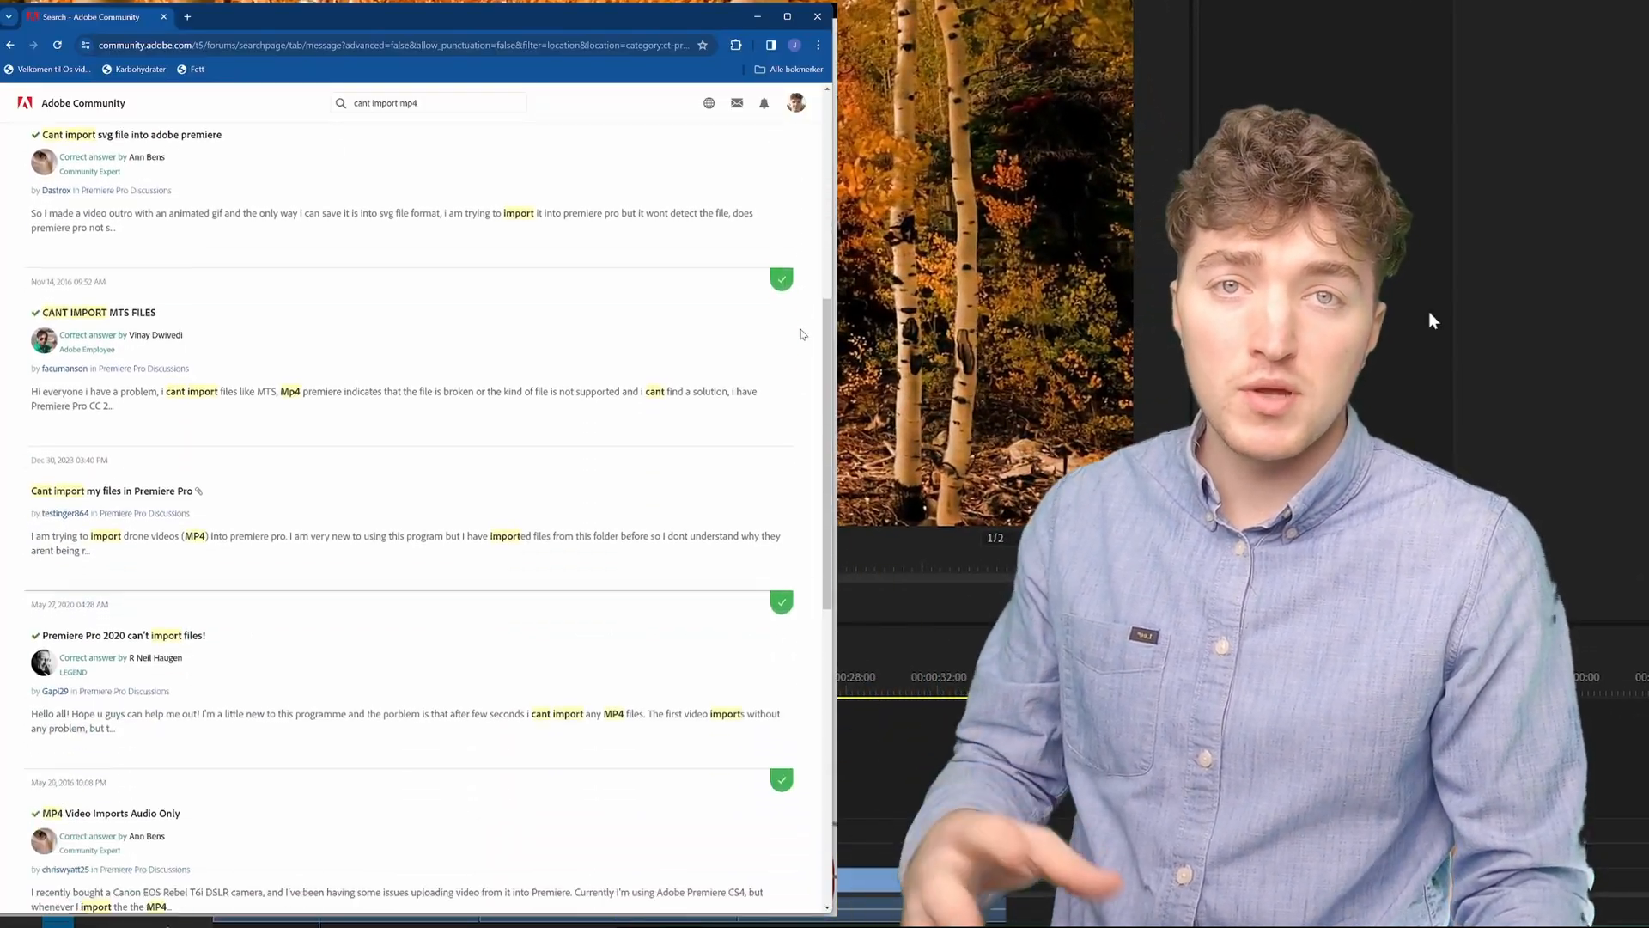
Enable file name extensions via View > Show, revealing Robin.mp4 in the Nature video 1 folder
scroll("down", 3)
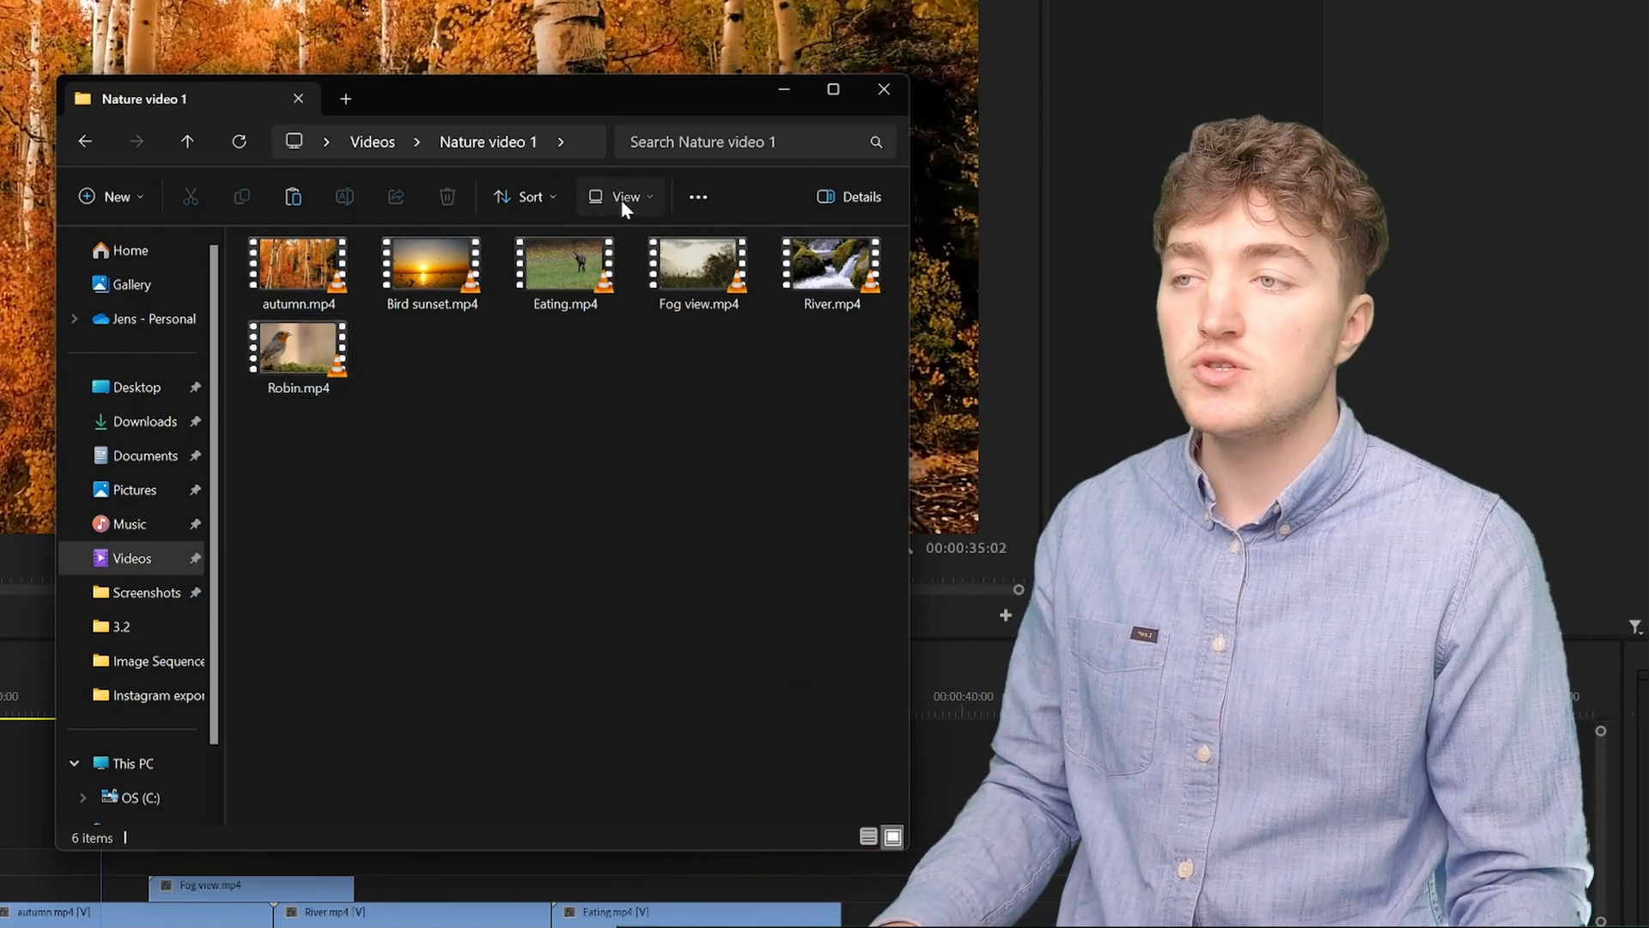
left_click(625, 196)
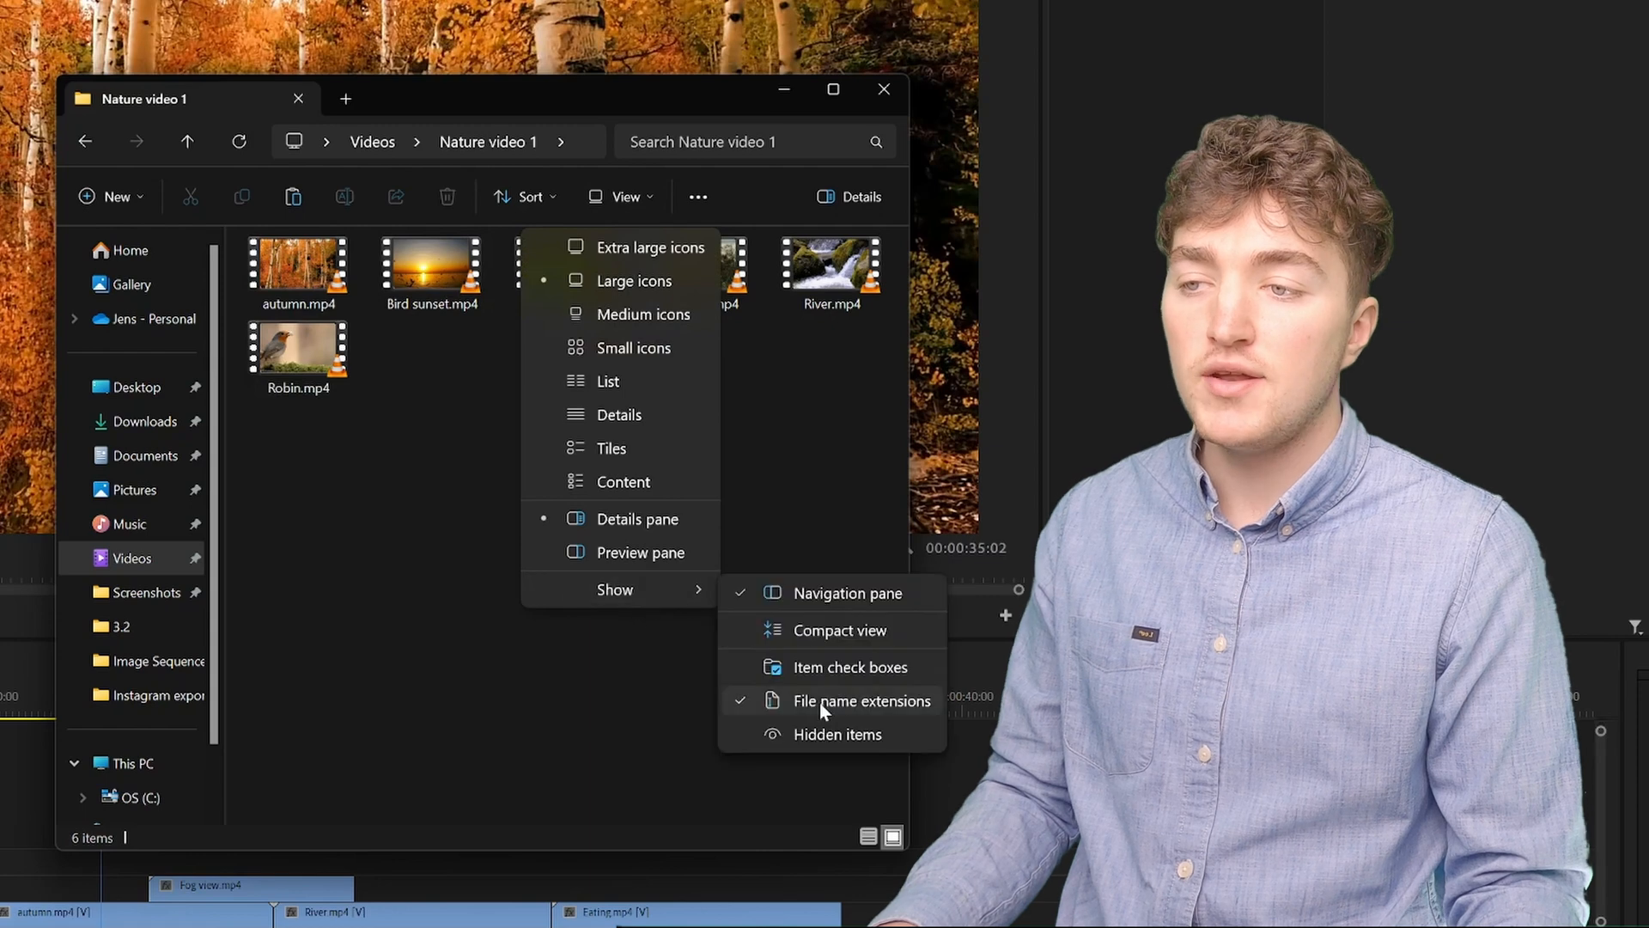
left_click(297, 347)
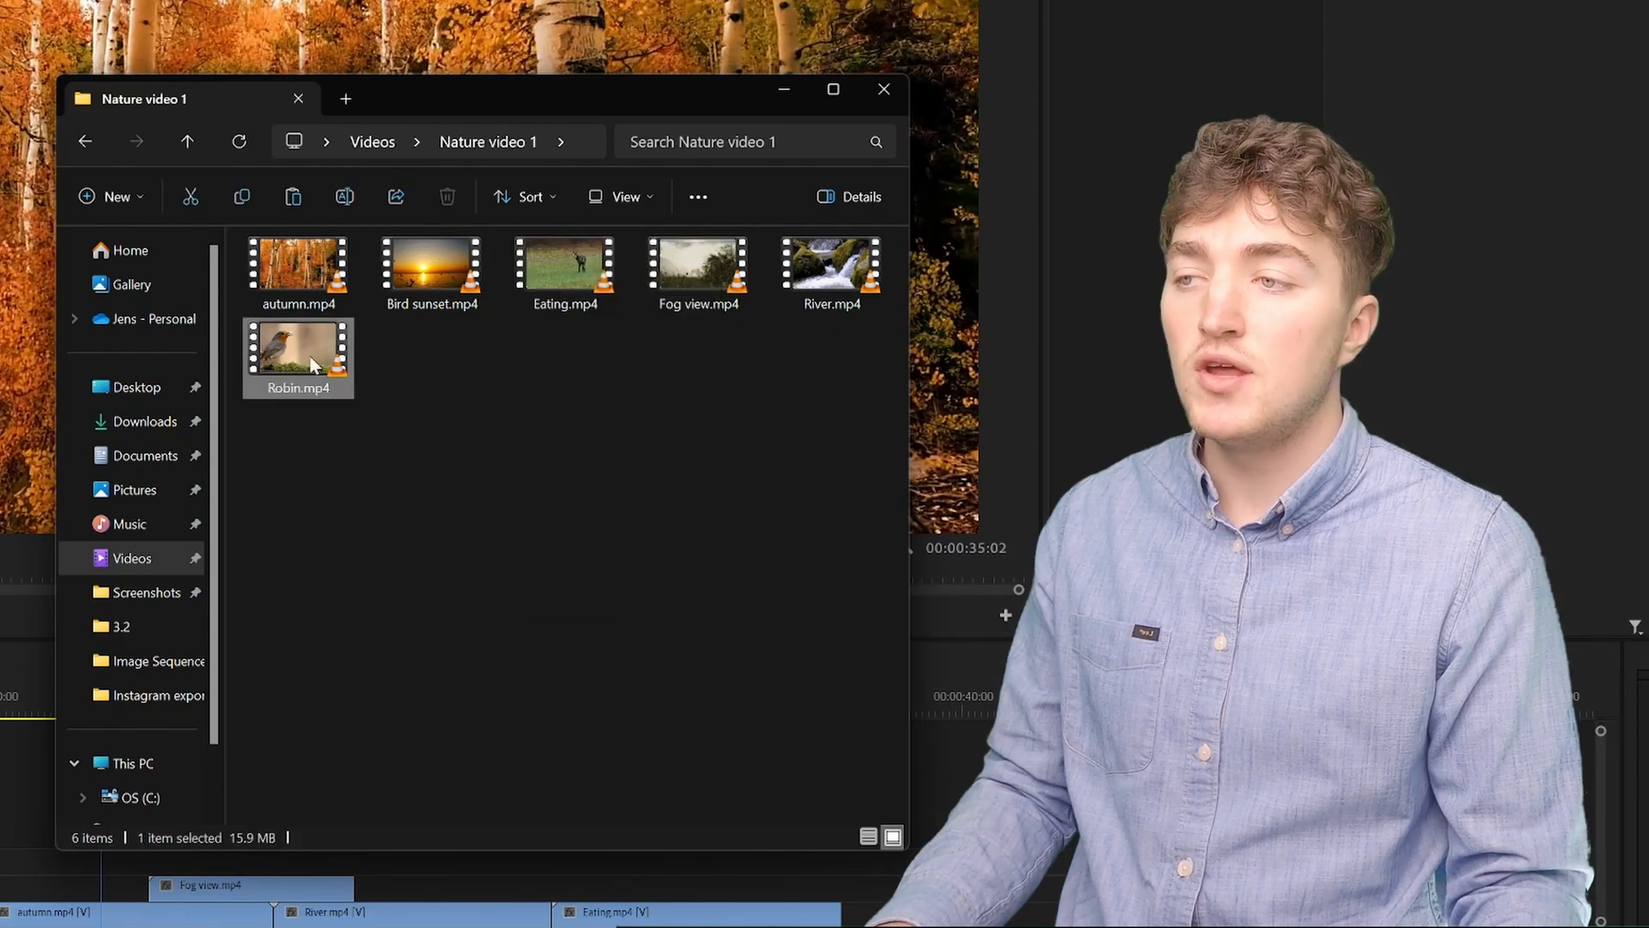
right_click(297, 358)
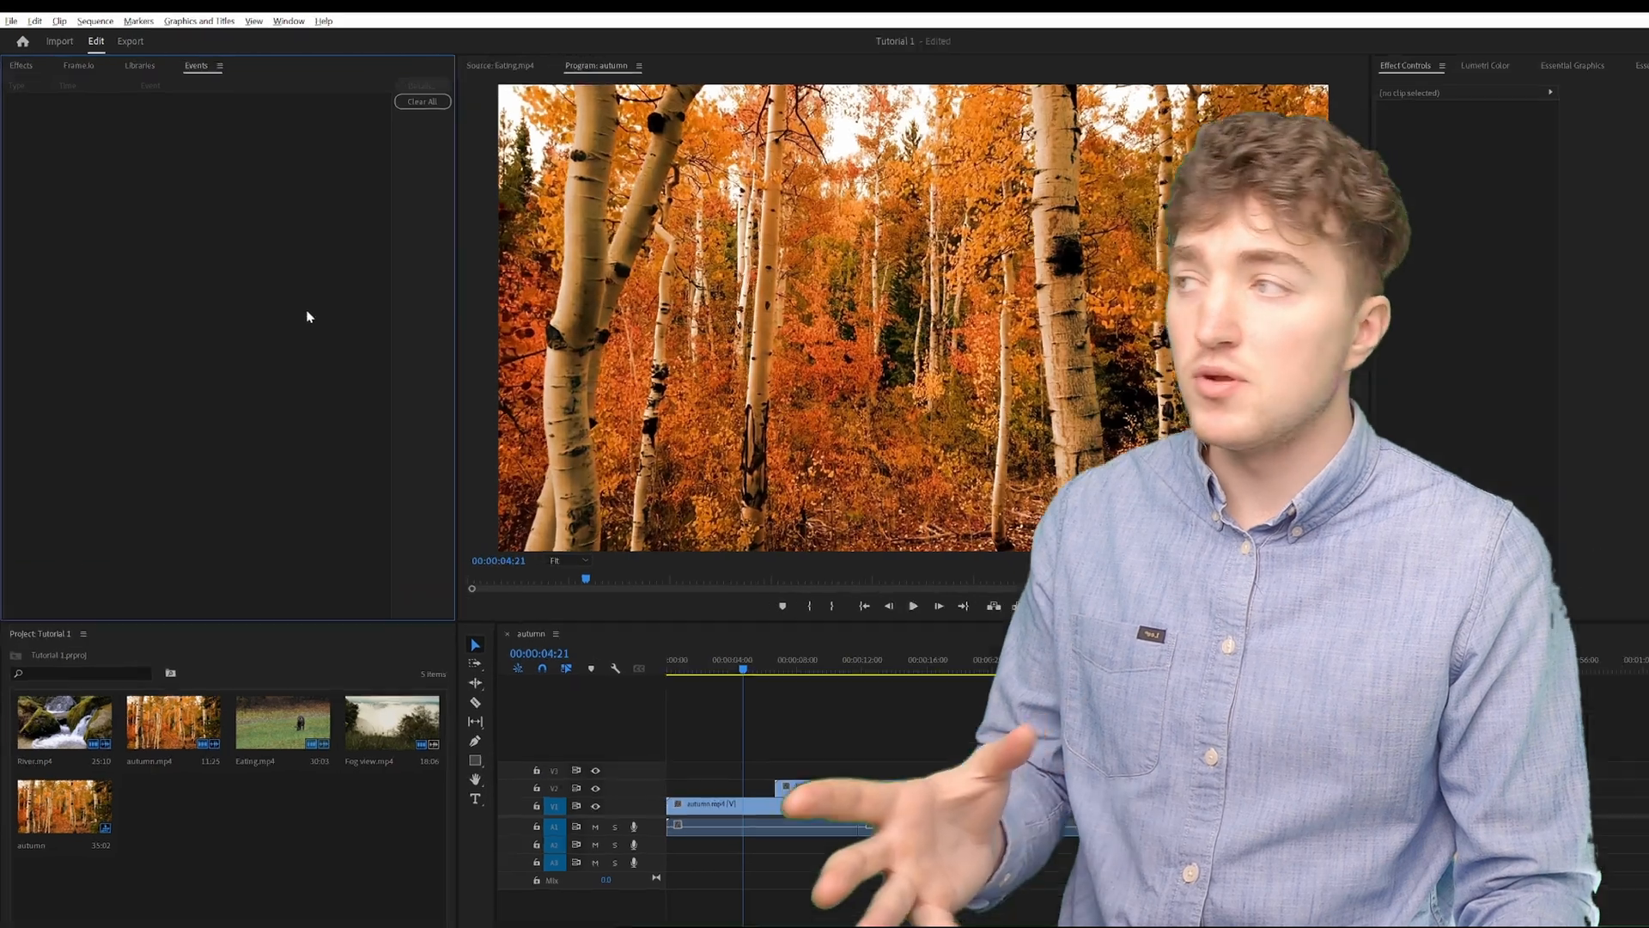
Bring down the File menu to reach the Close Project command
left_click(11, 21)
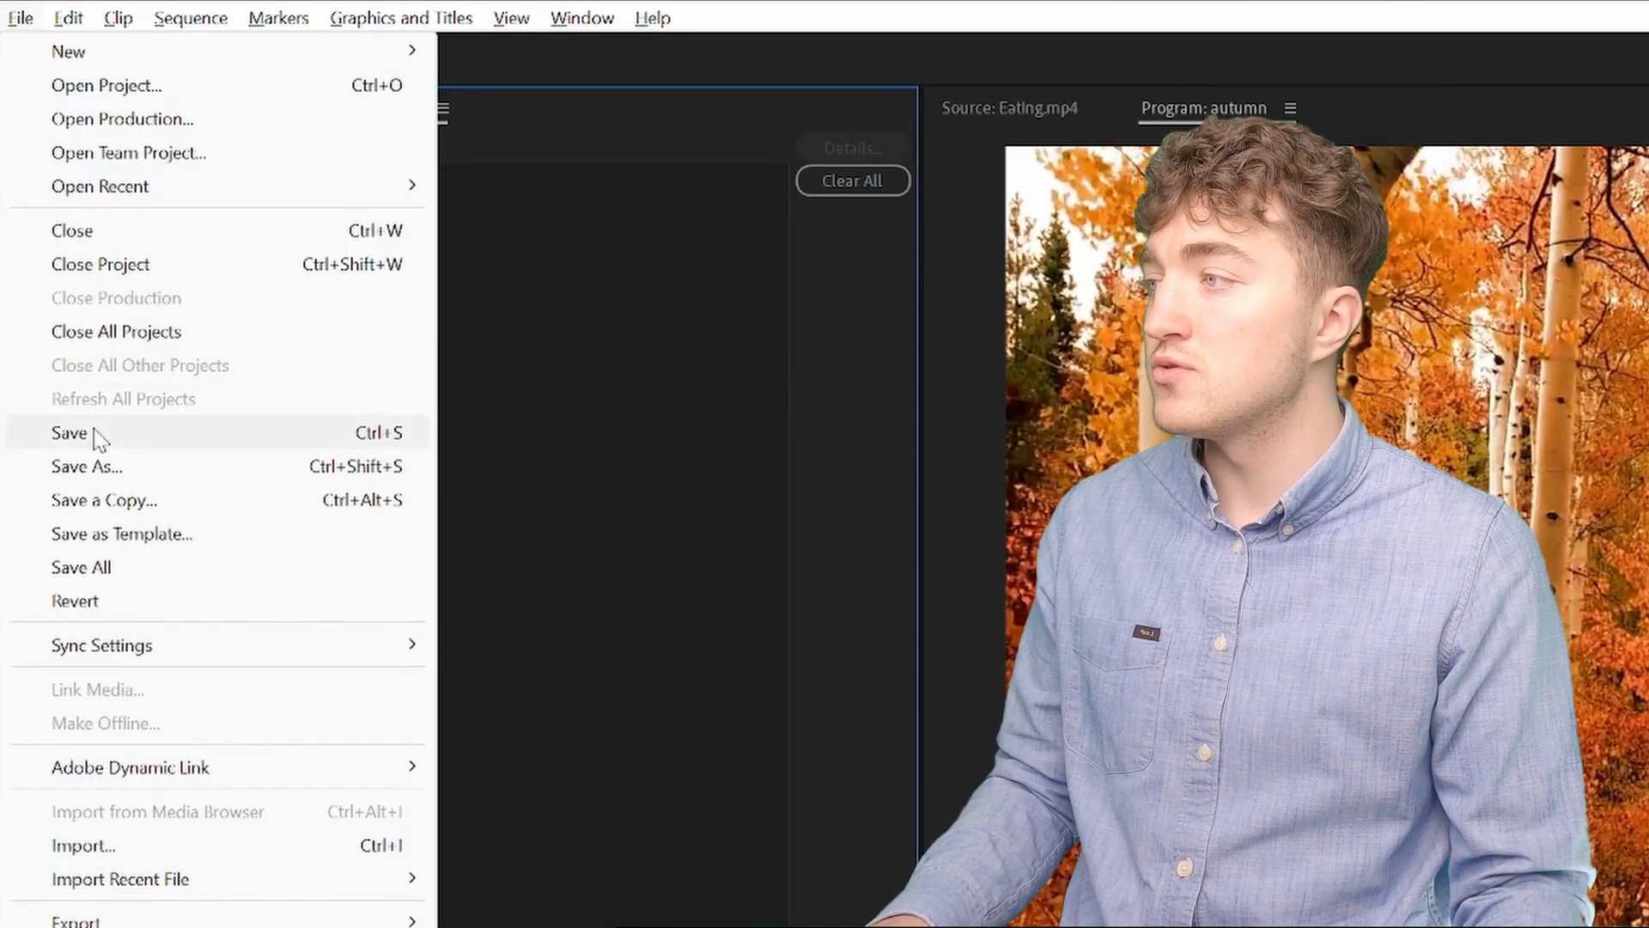
mouse_move(100, 297)
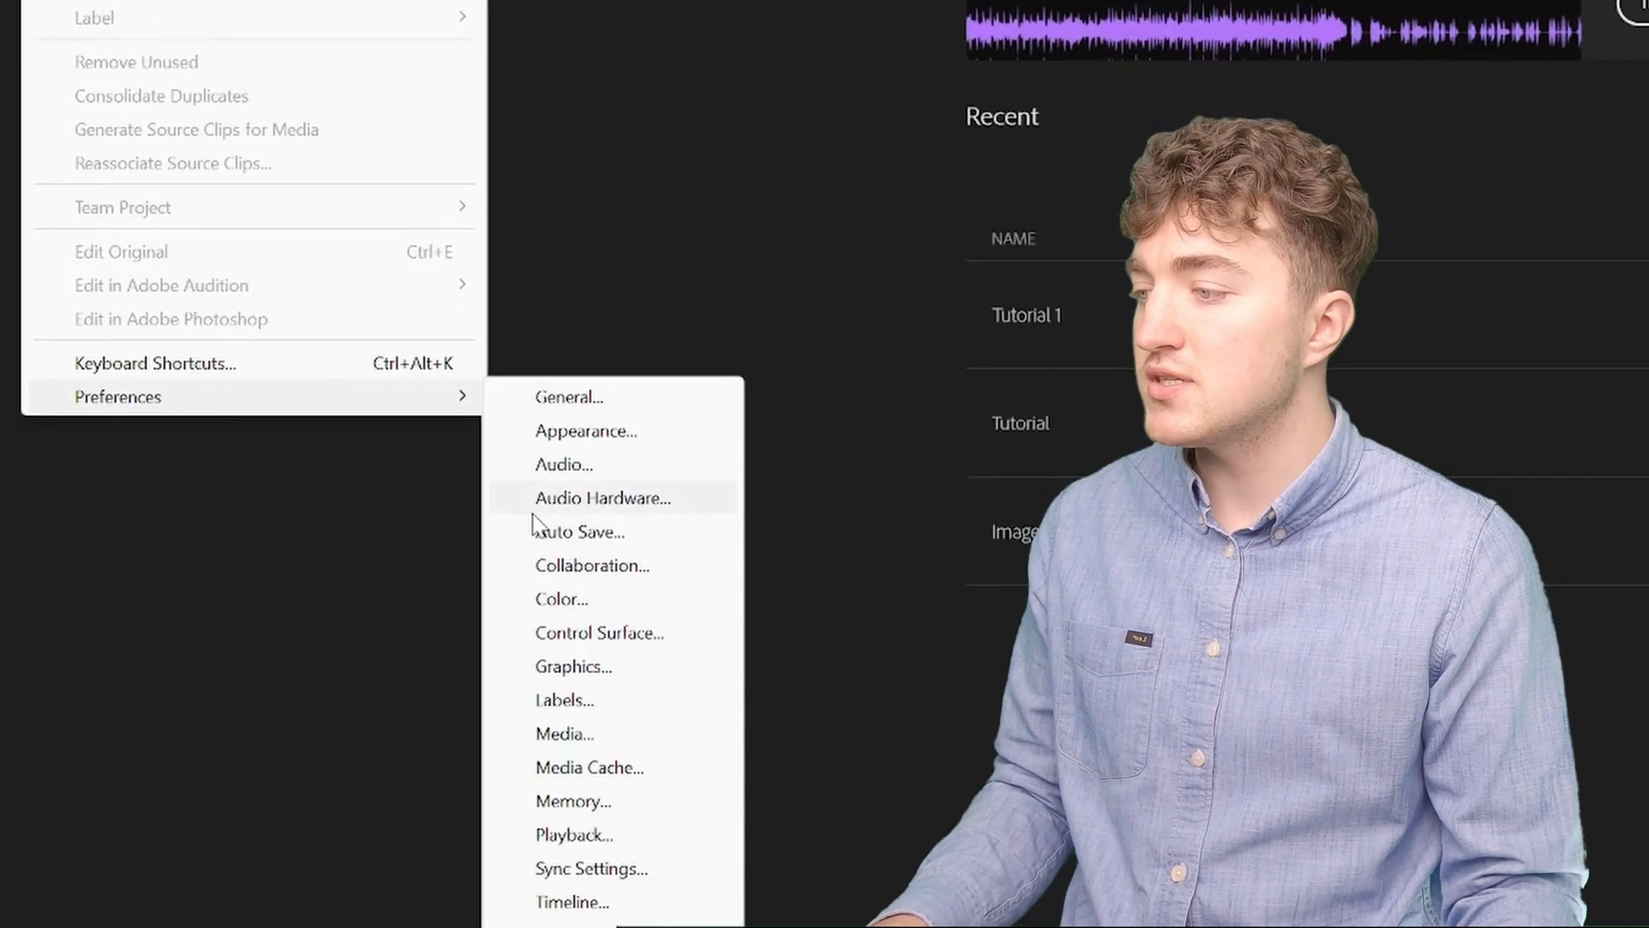
From Media Cache preferences, delete all media cache files and confirm
left_click(589, 766)
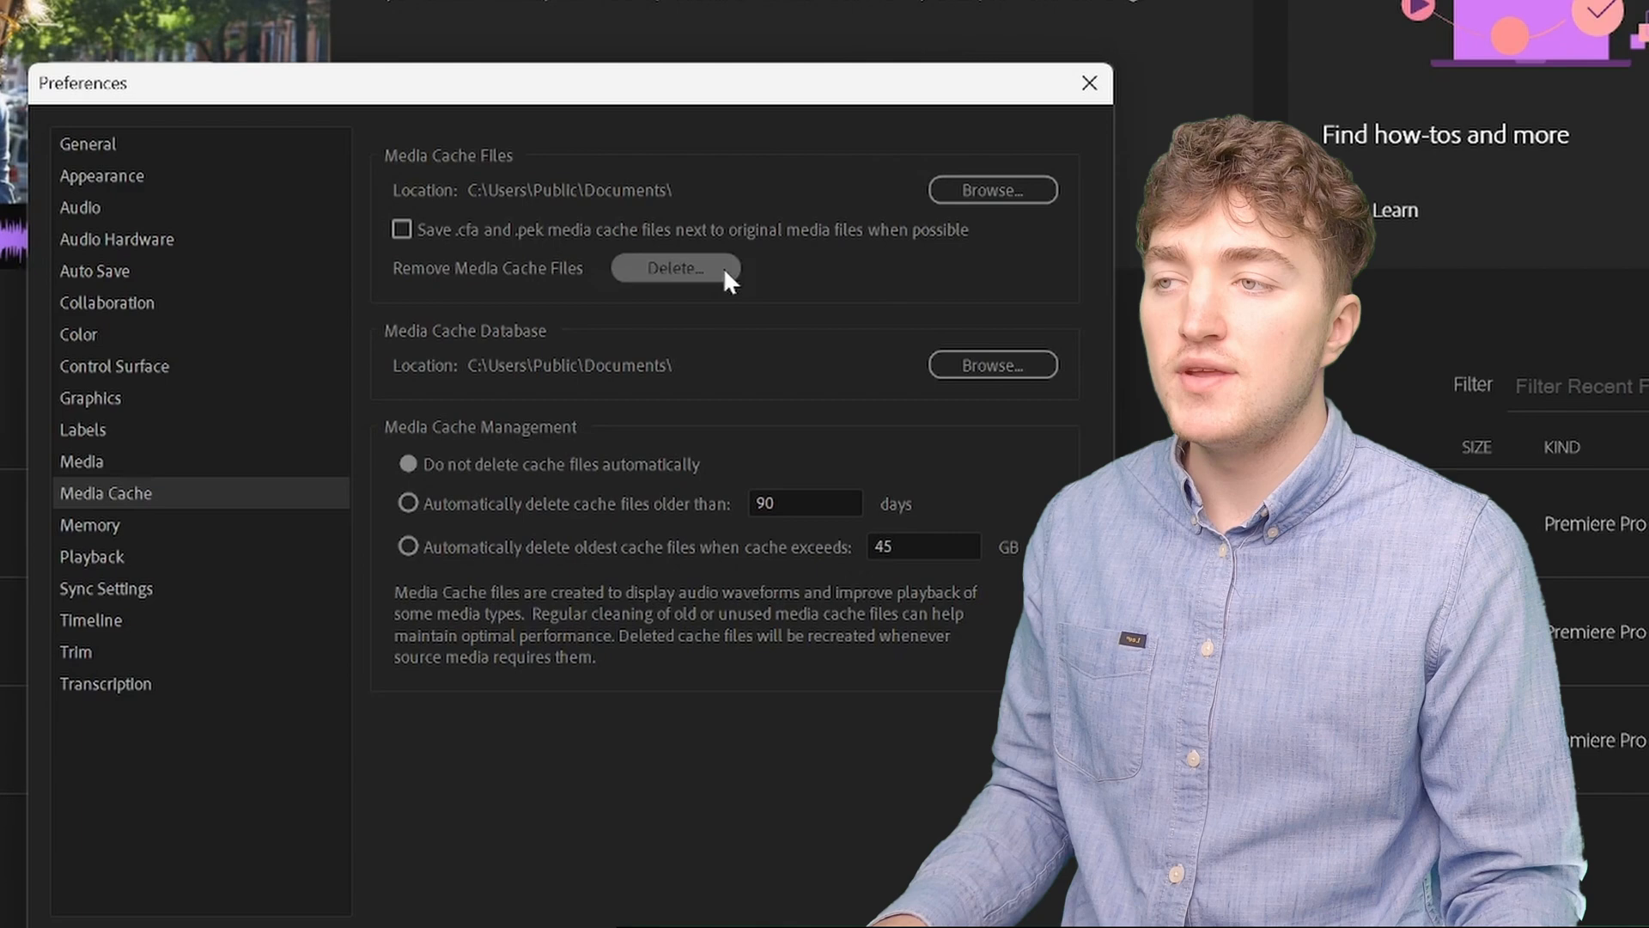
left_click(671, 268)
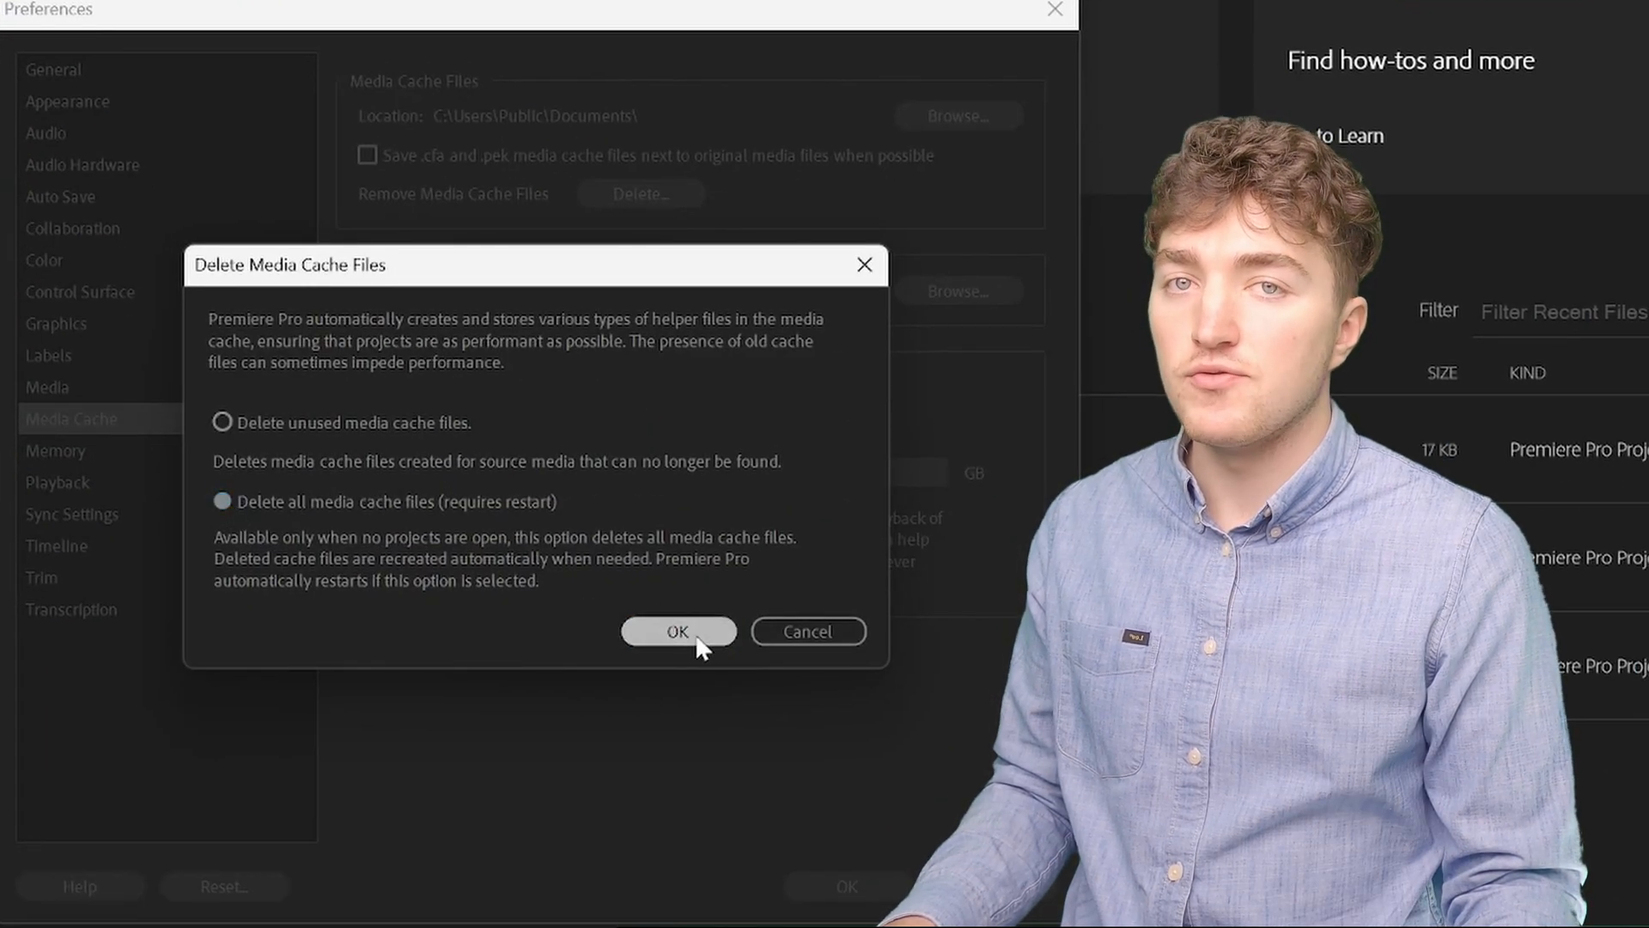
left_click(677, 630)
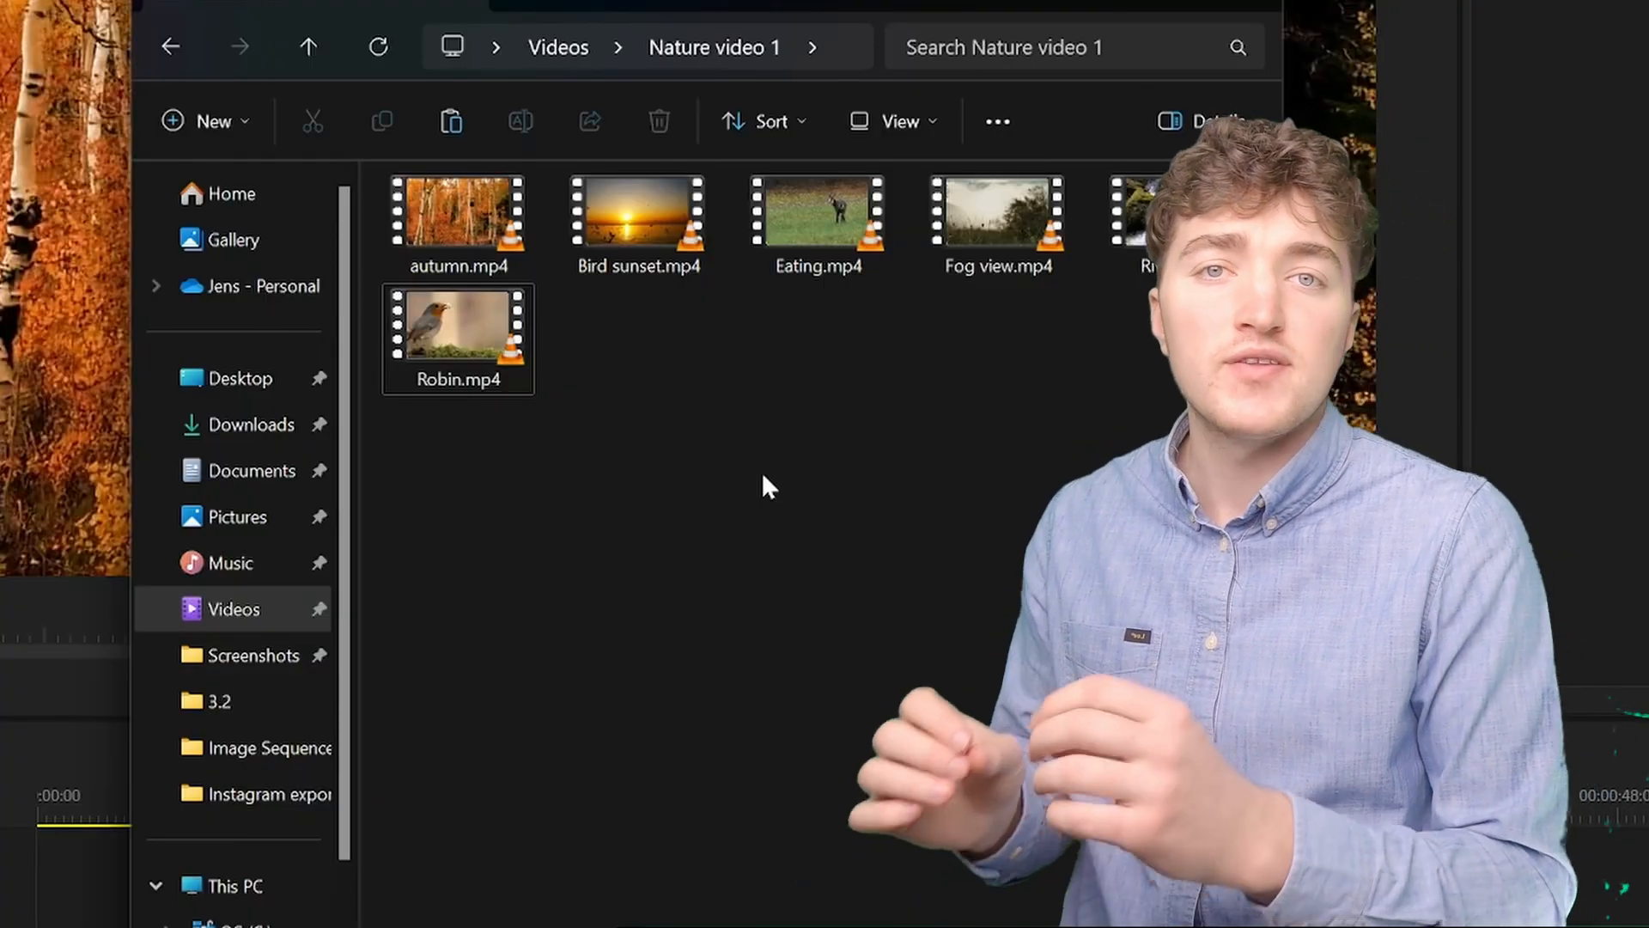
Deselect Robin.mp4 in the Nature video 1 folder beside the empty Shutter Encoder
left_click(799, 170)
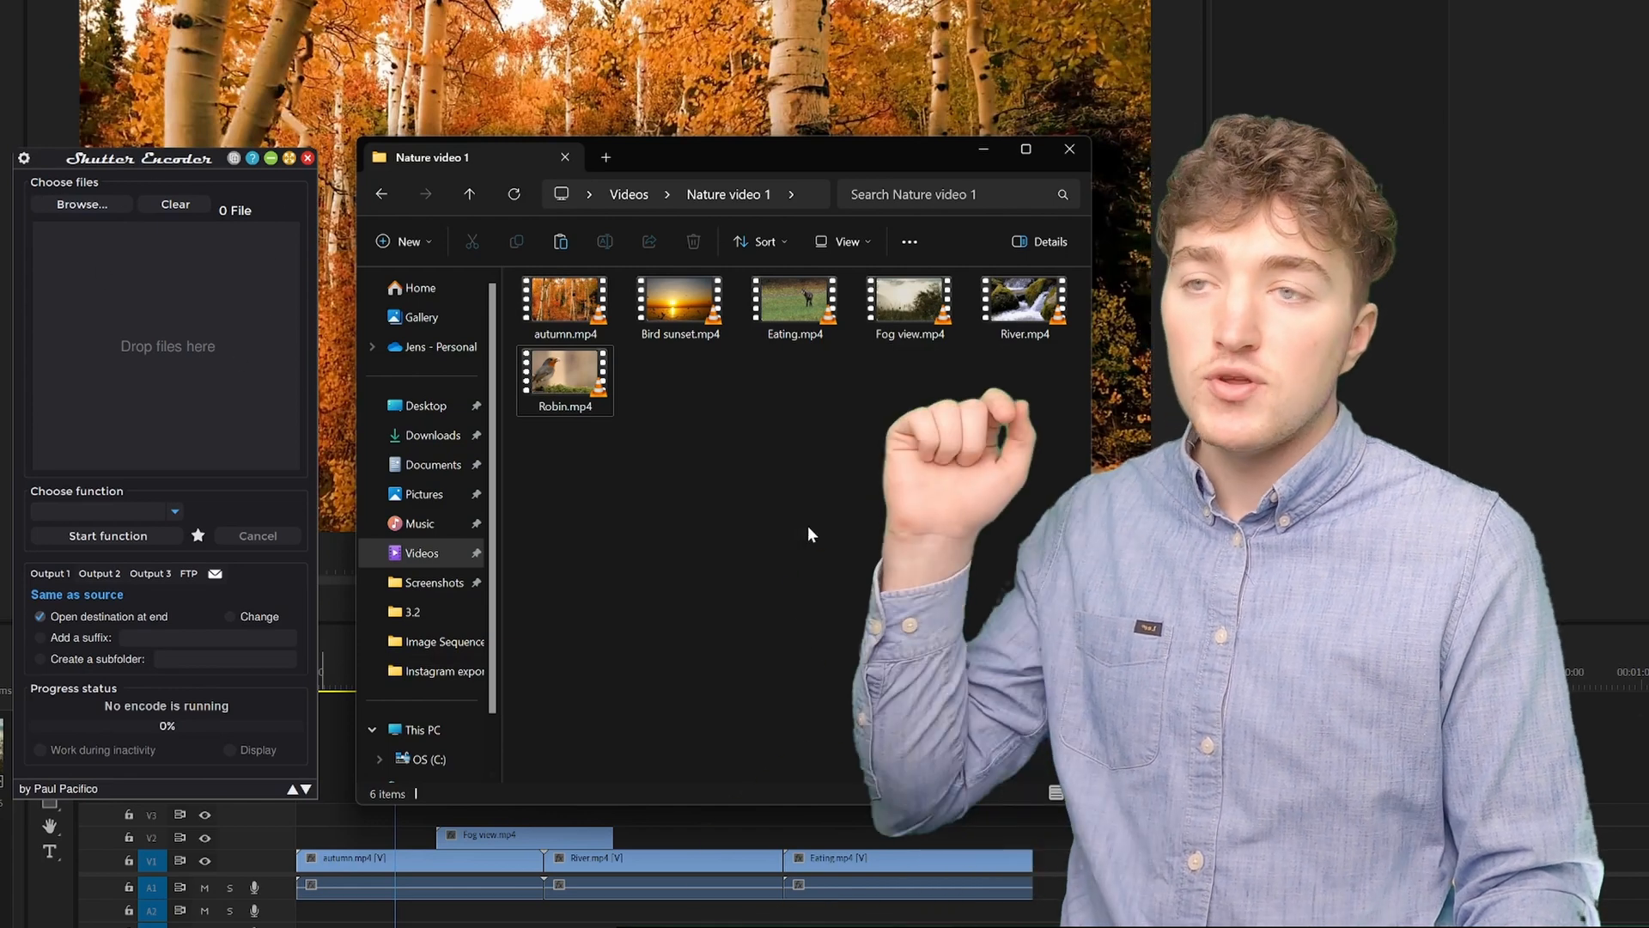
Load Robin.mp4 into Shutter Encoder and choose Apple ProRes with the LT profile
left_click_drag(565, 378, 258, 210)
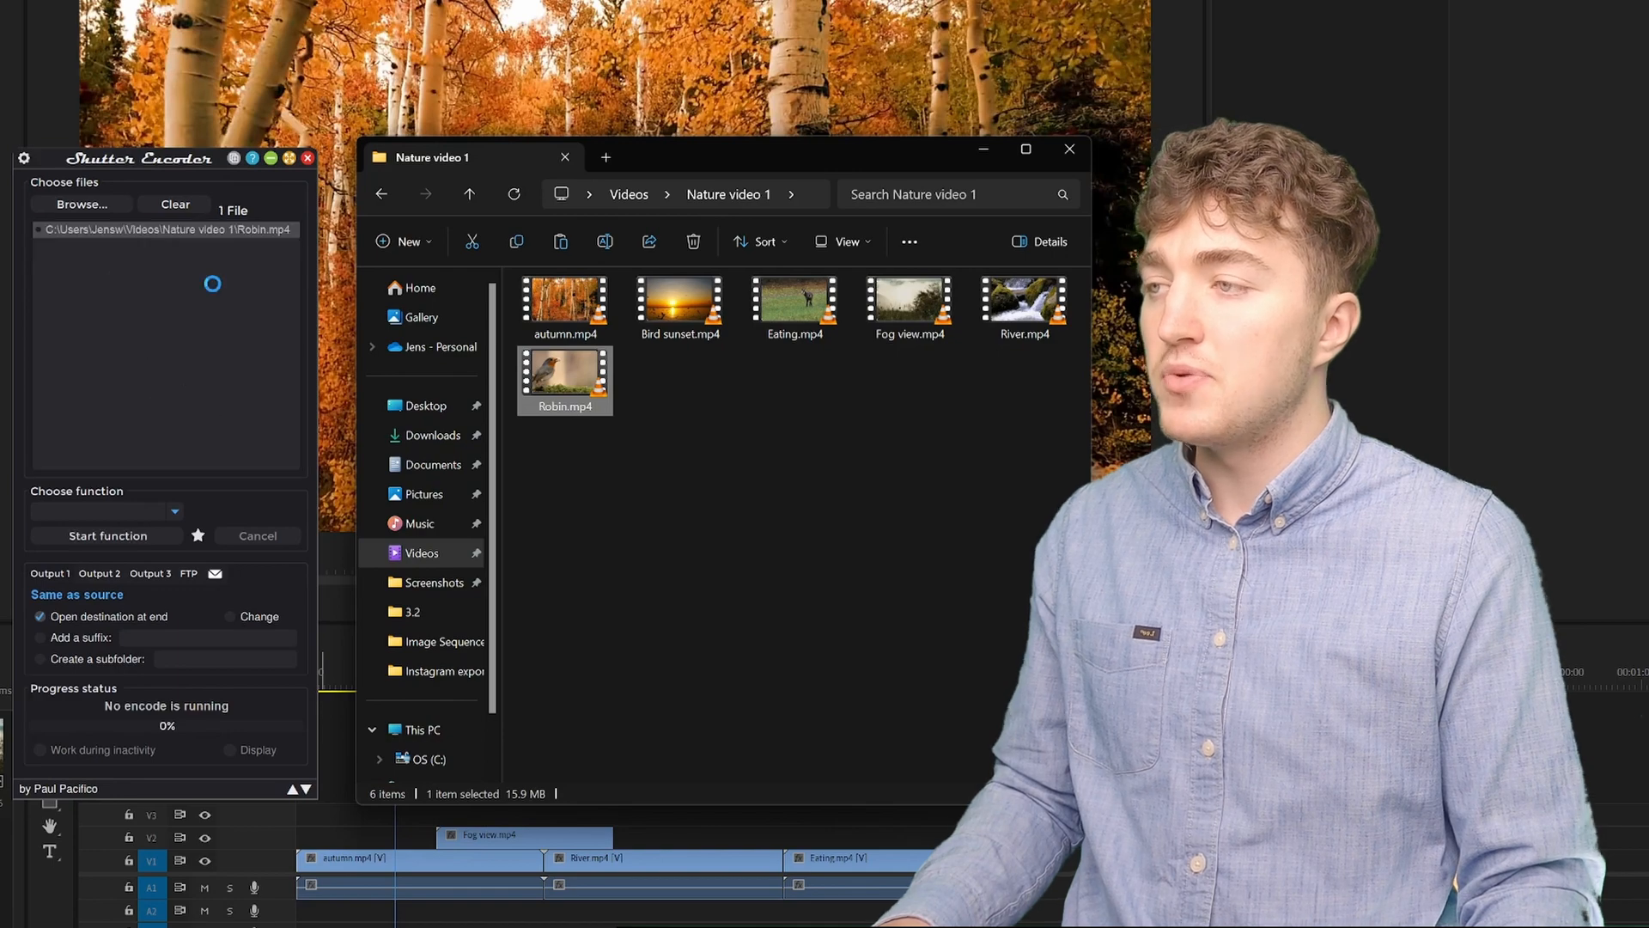
left_click(105, 510)
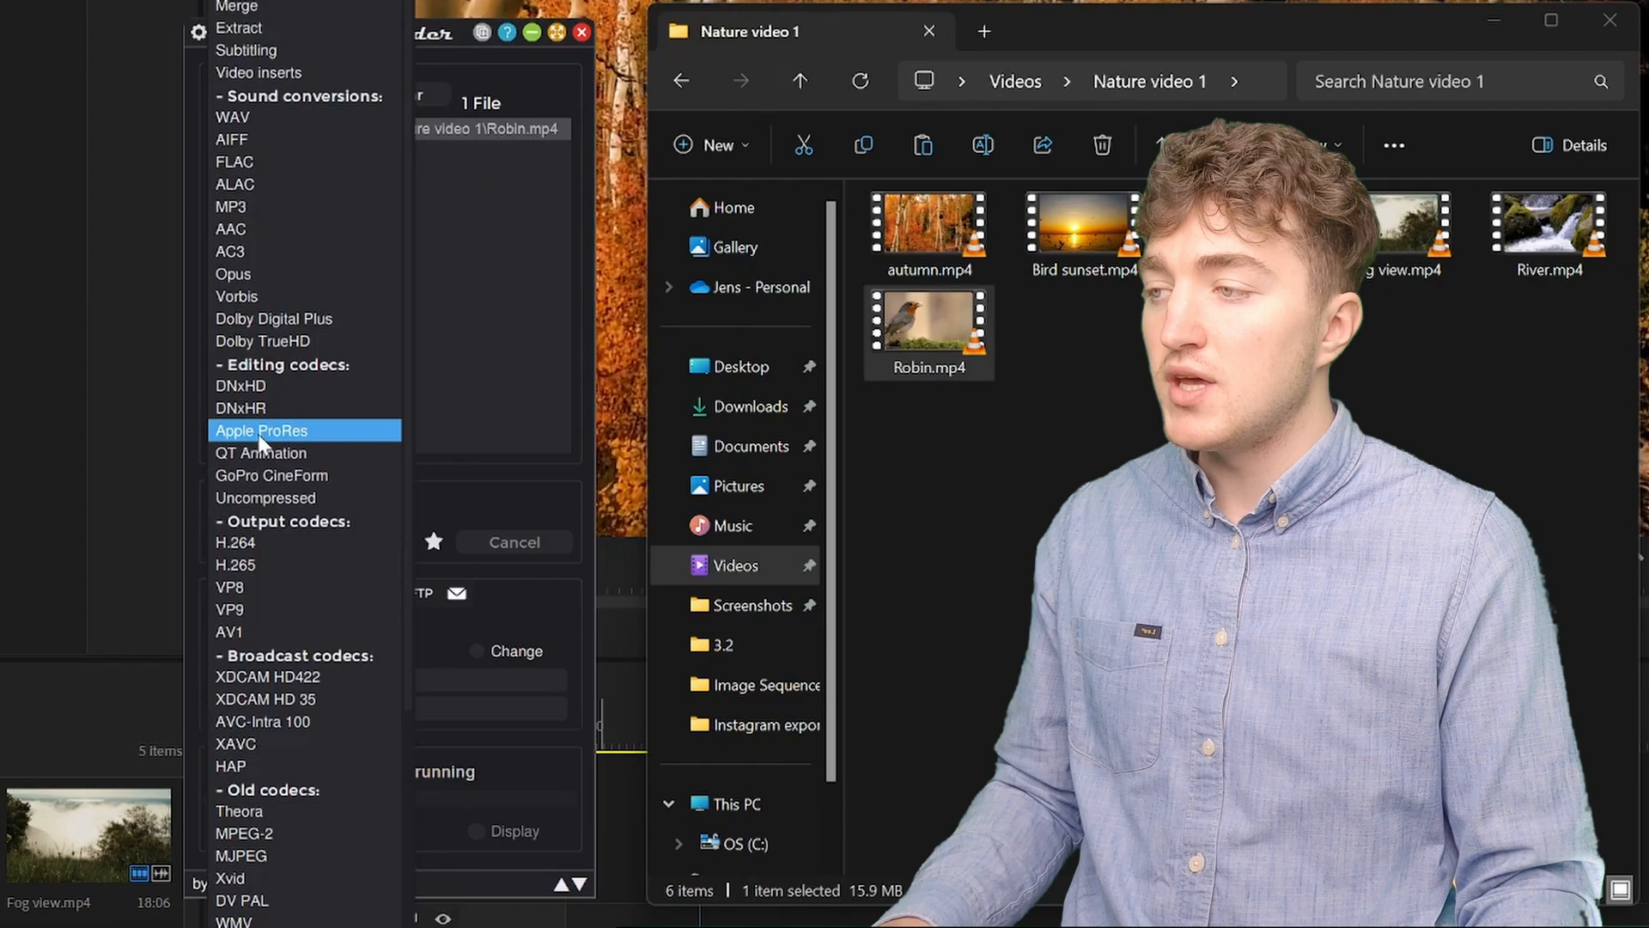
left_click(259, 429)
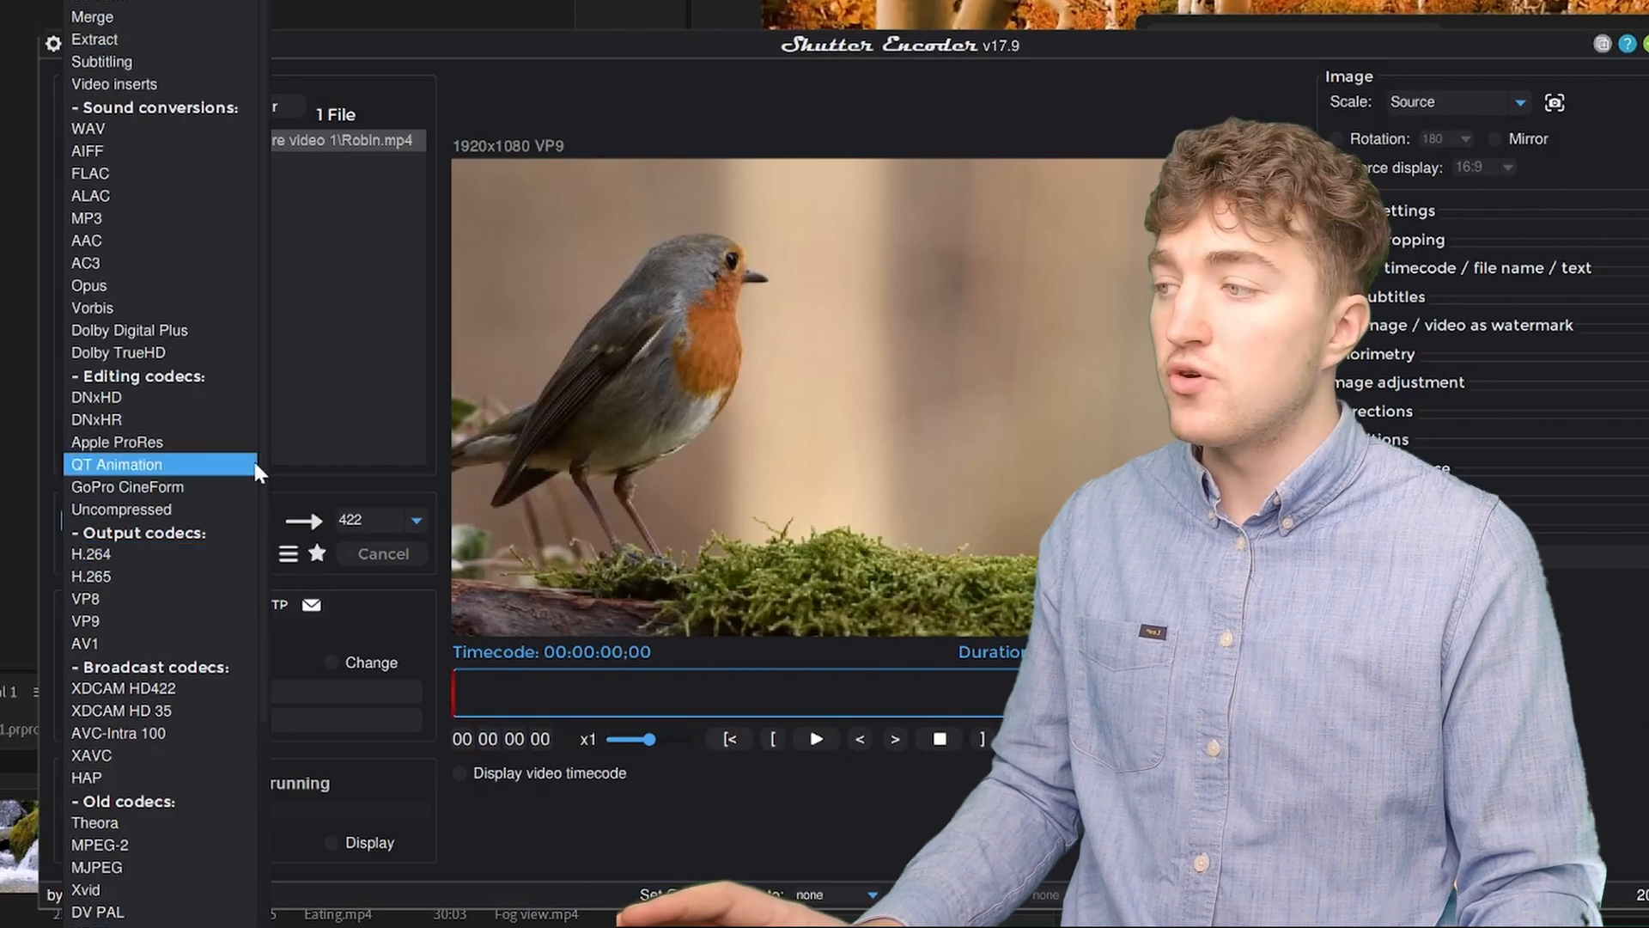
left_click(115, 442)
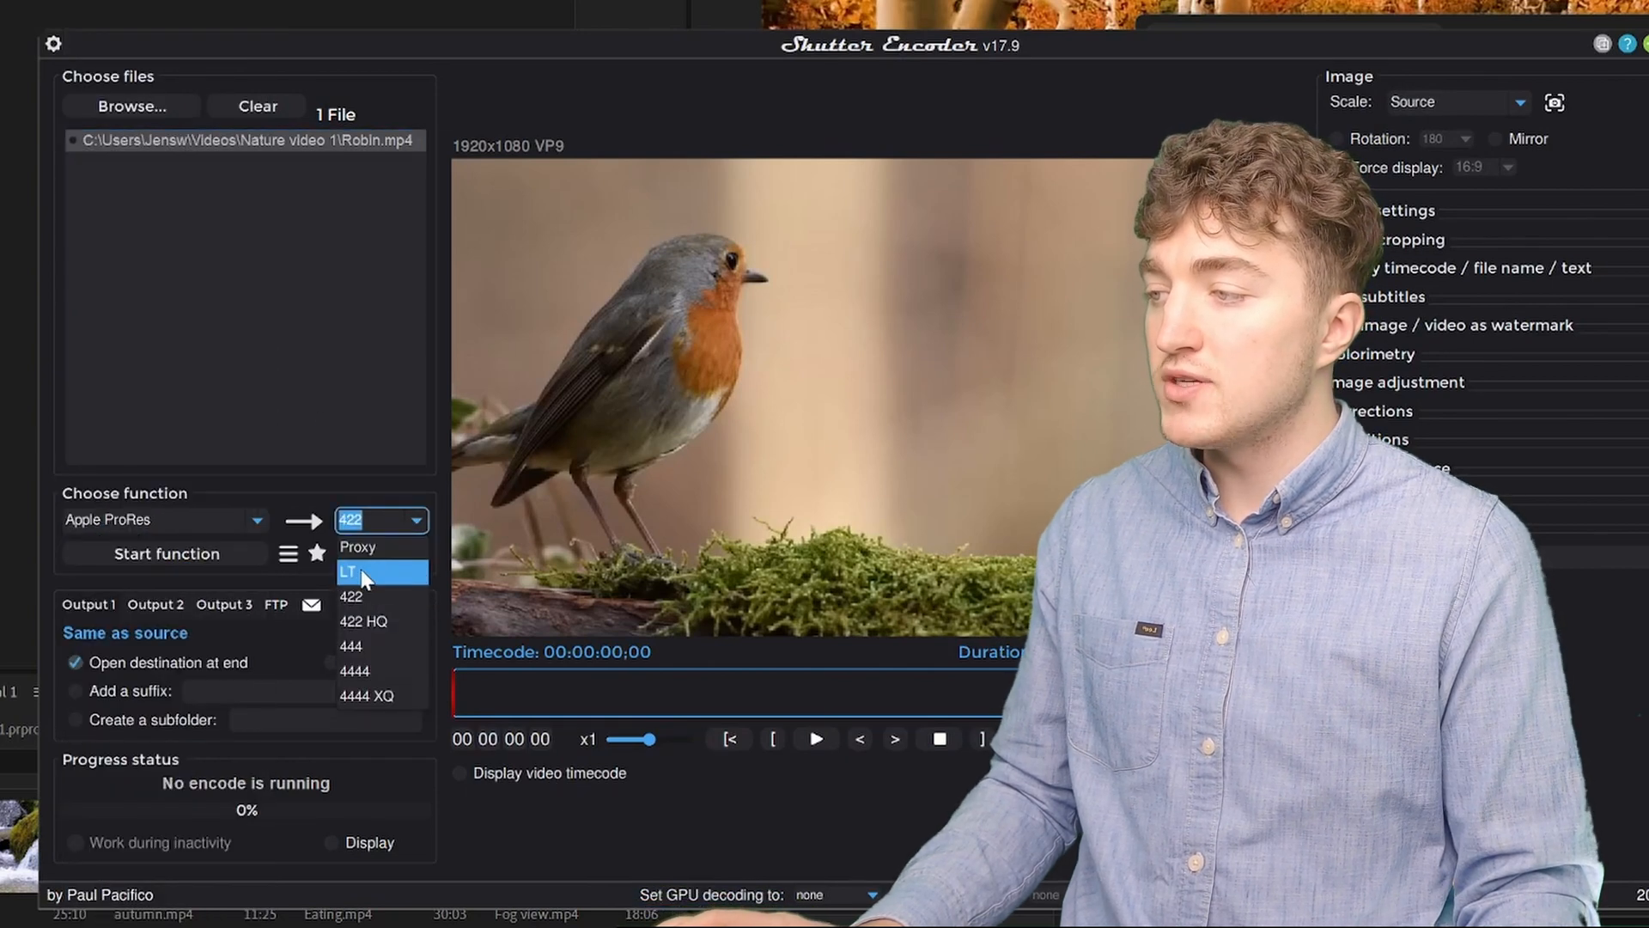
left_click(352, 570)
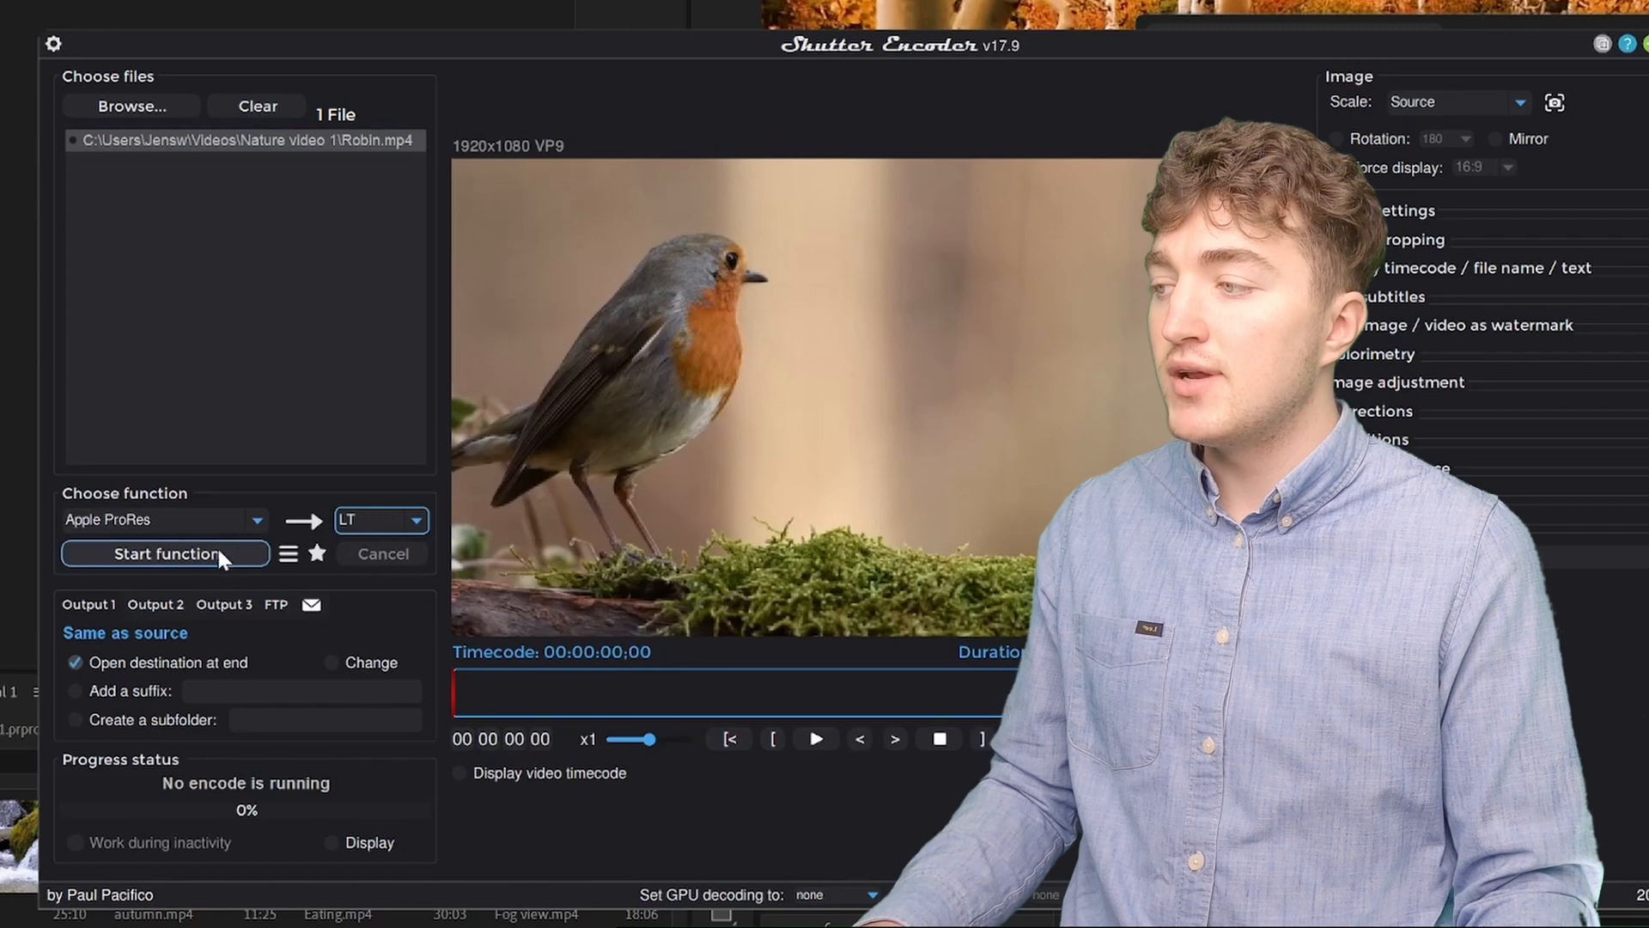
Run the conversion and select the resulting Robin.mov in the folder
left_click(165, 553)
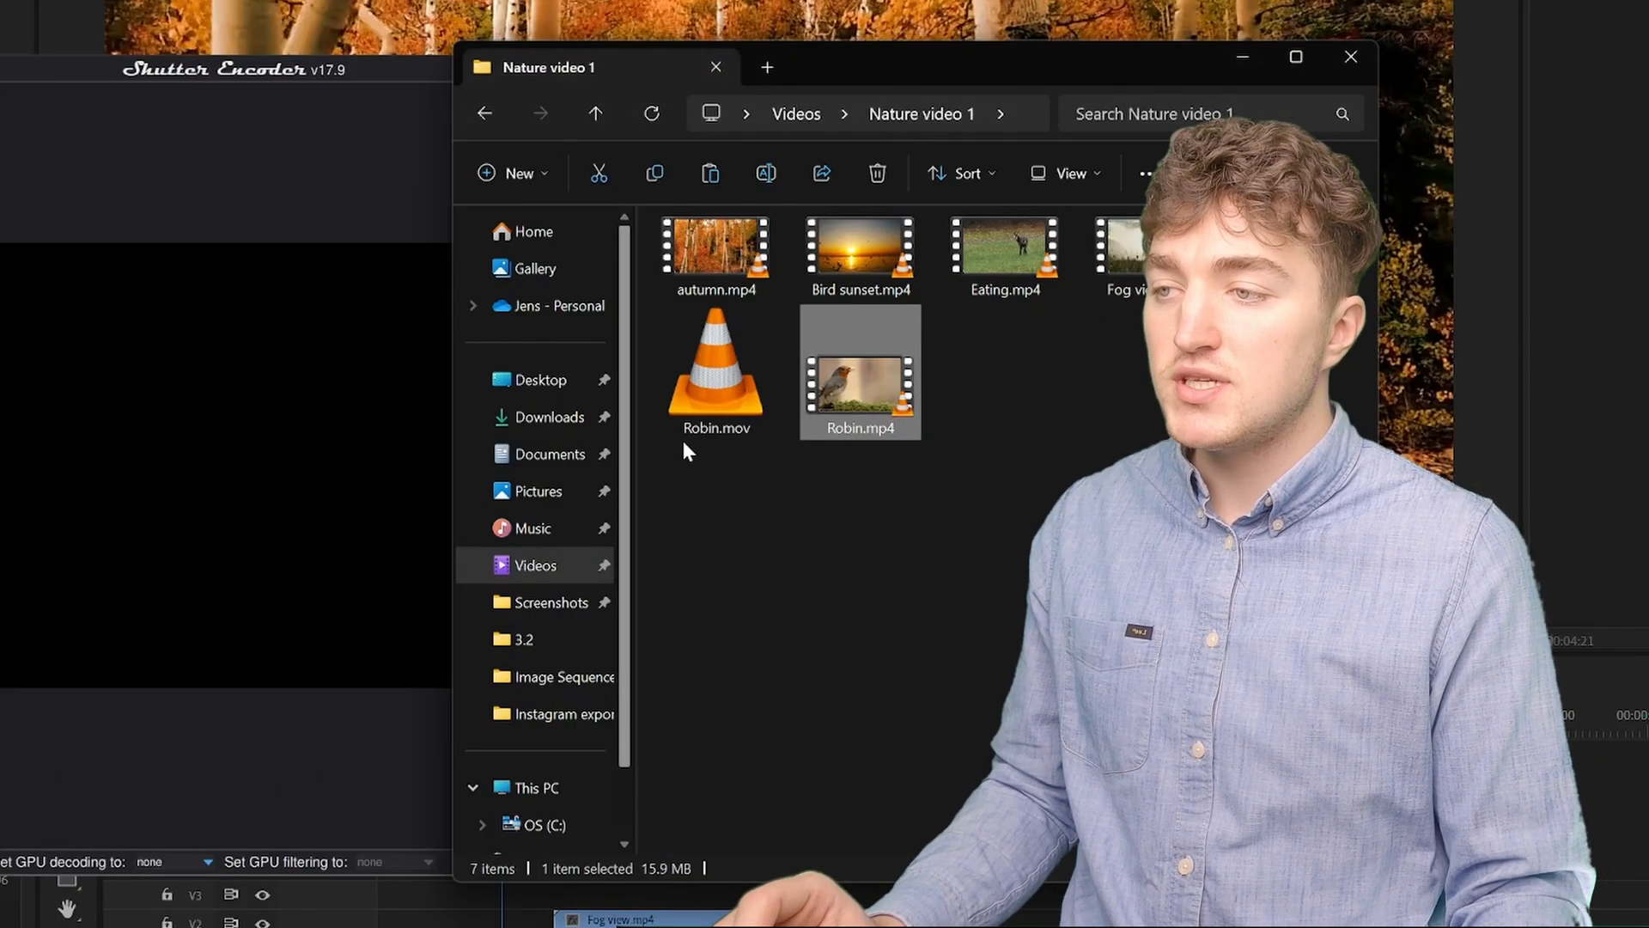
left_click(715, 372)
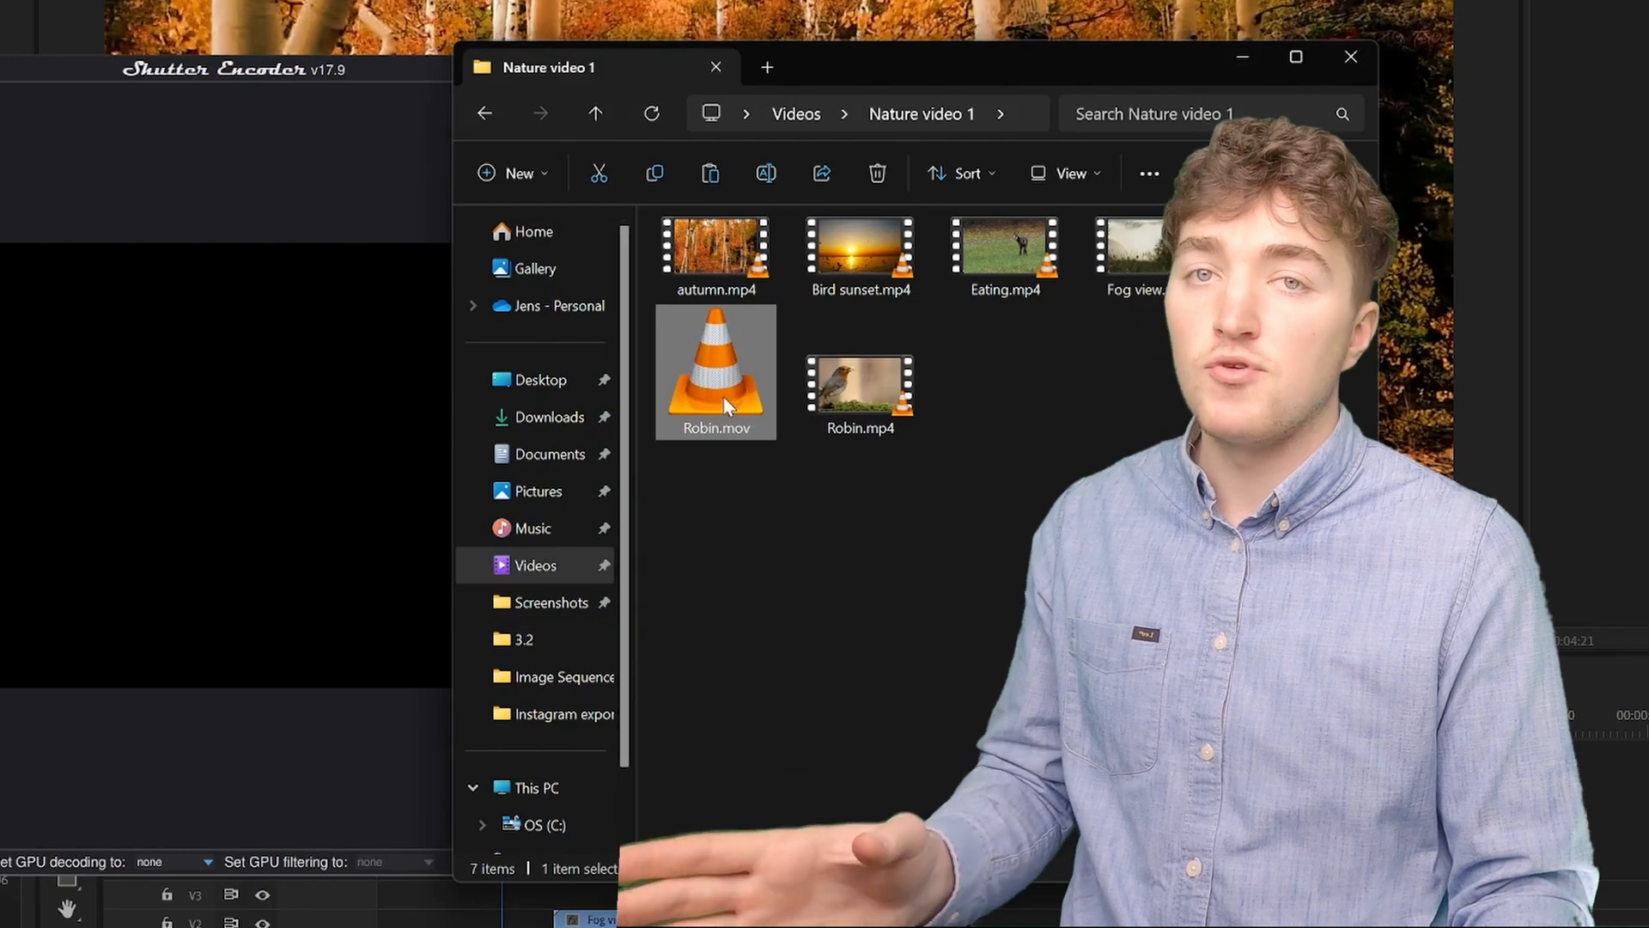